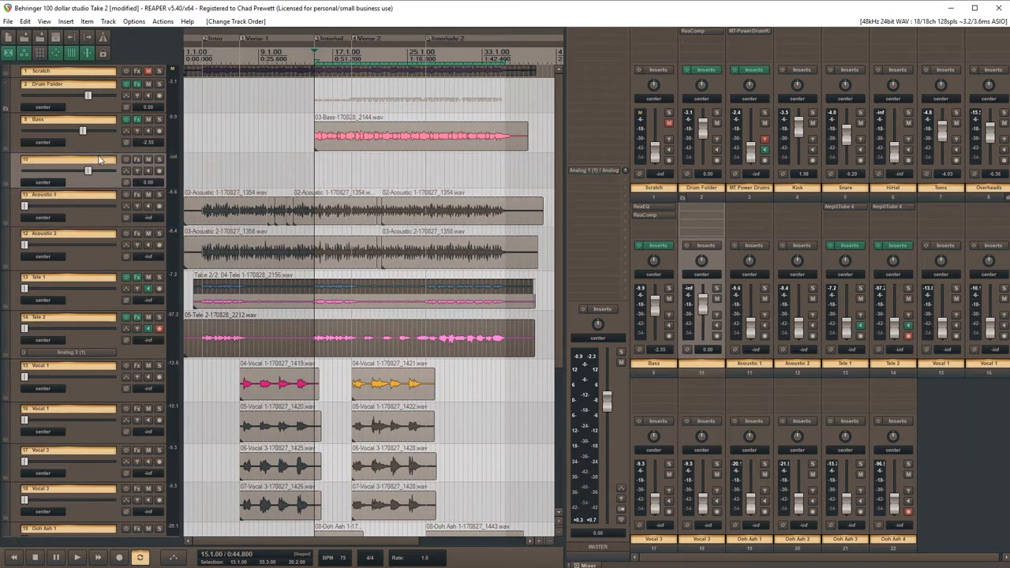
- Rename the empty track 10 to 'Acoustic Folder'
double_click(68, 160)
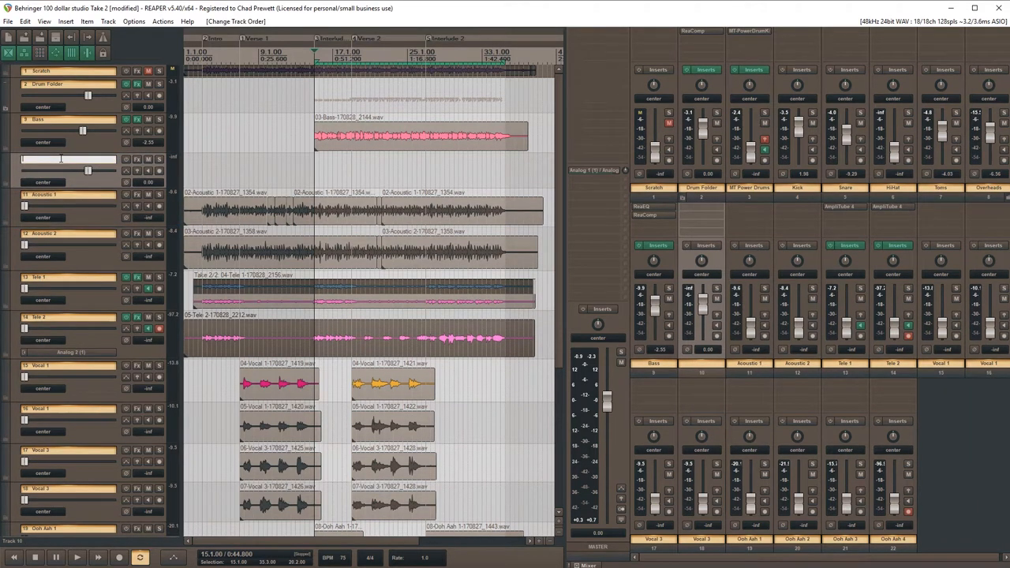
text(Acoustic Folder)
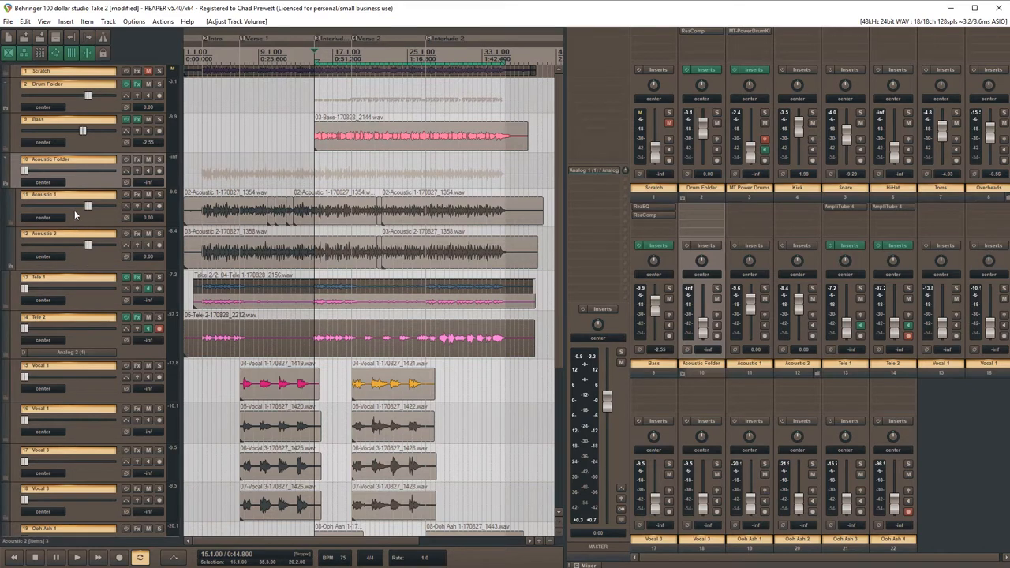
mouse_move(87, 245)
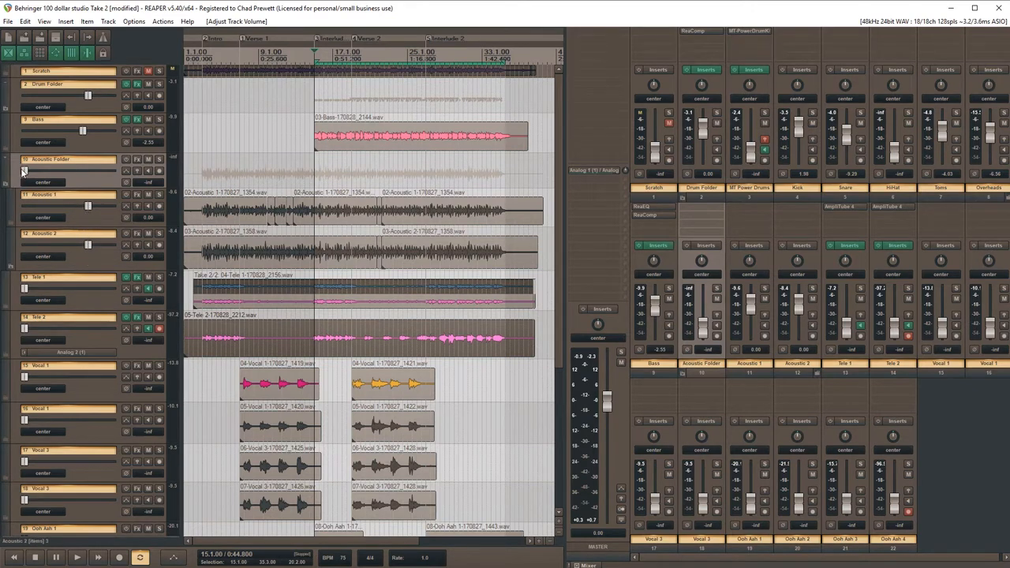
mouse_move(24, 171)
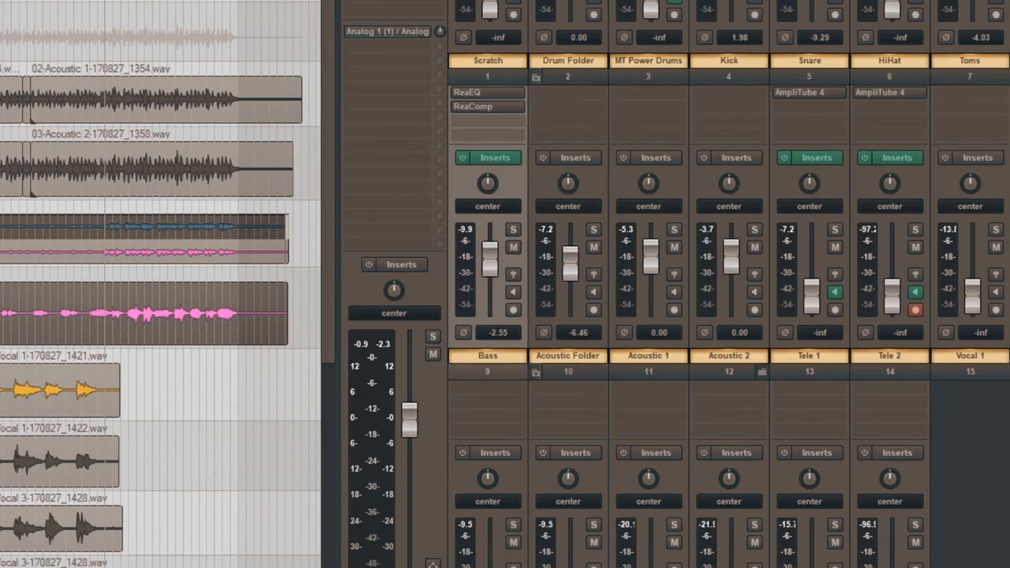
- Pull the Bass fader down slightly to about -2.88 dB
drag(490, 253, 490, 265)
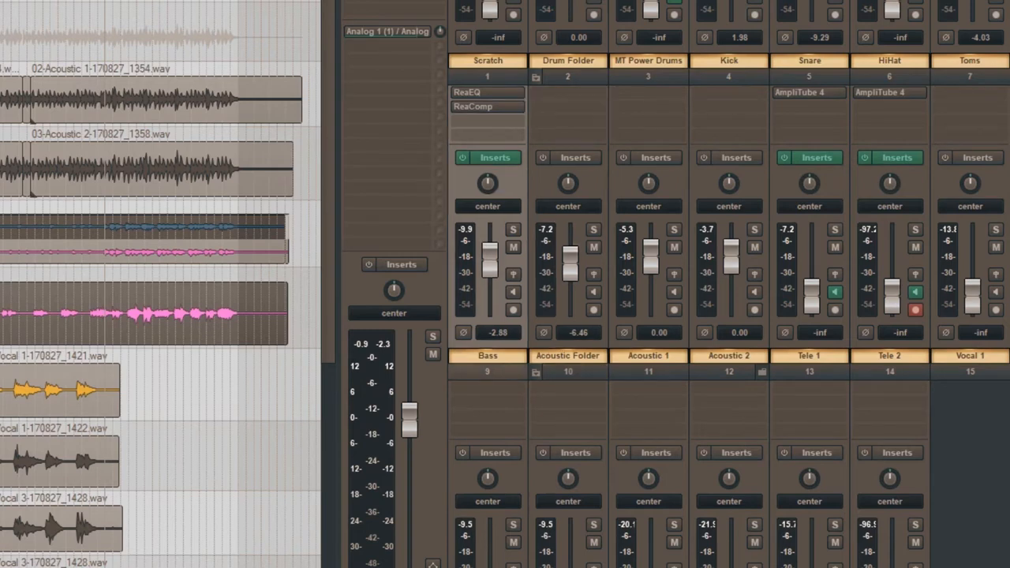